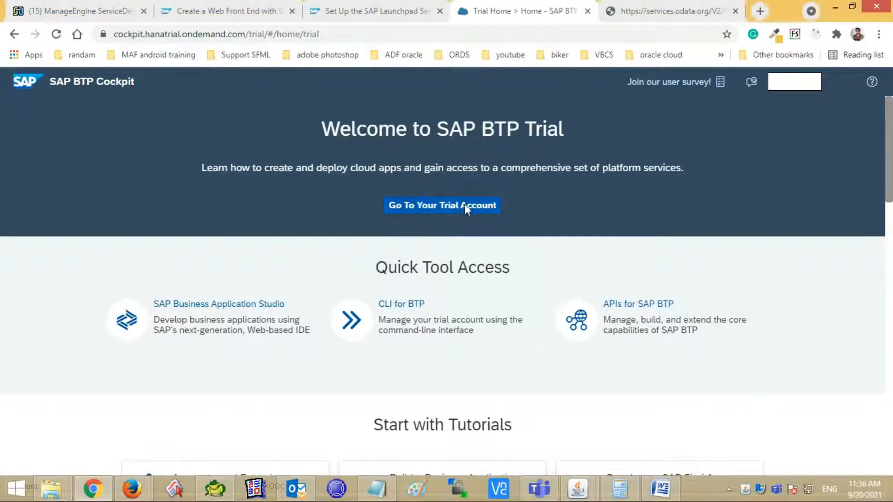
Enter the trial global account, dismiss the 365-day notice and open the 'trial' subaccount overview.
click(442, 205)
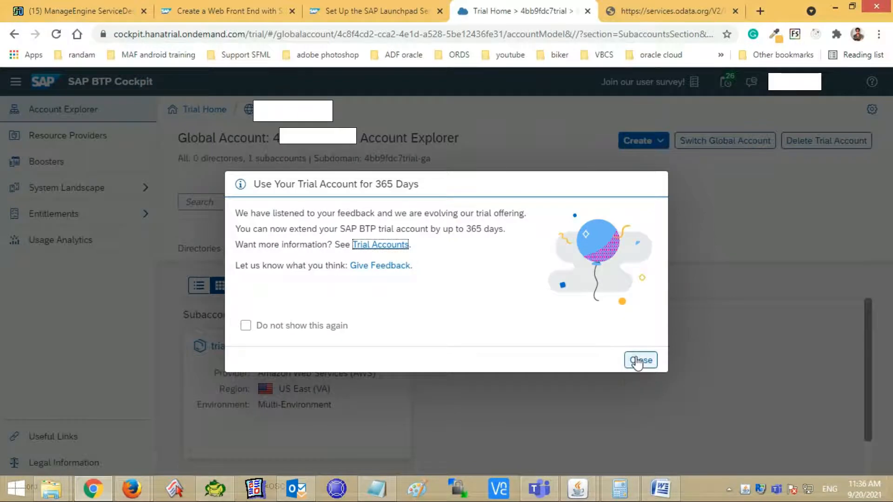
click(640, 360)
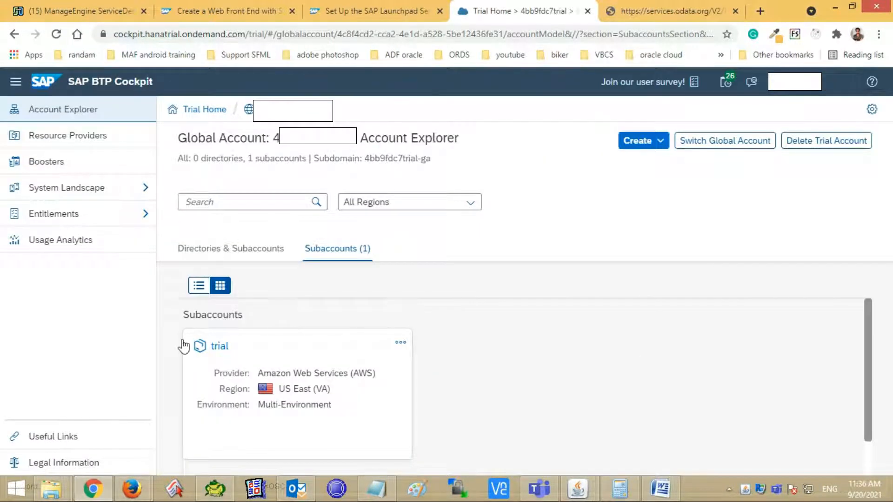
click(219, 346)
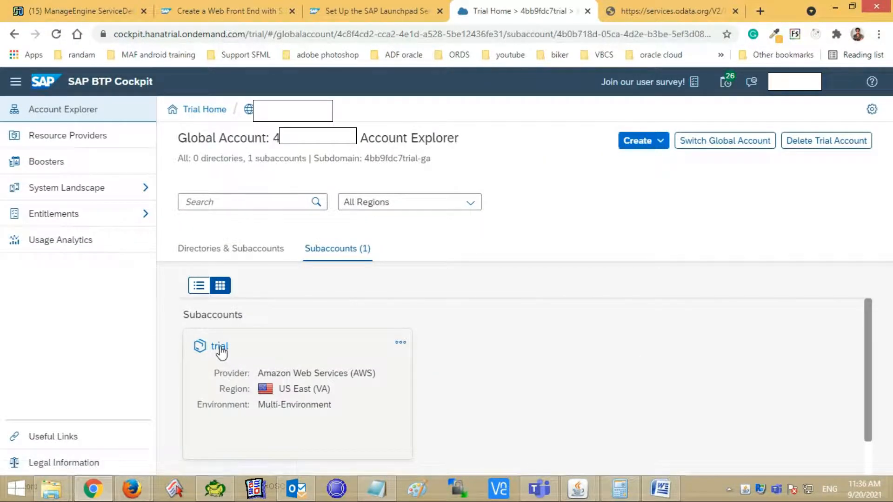
click(220, 347)
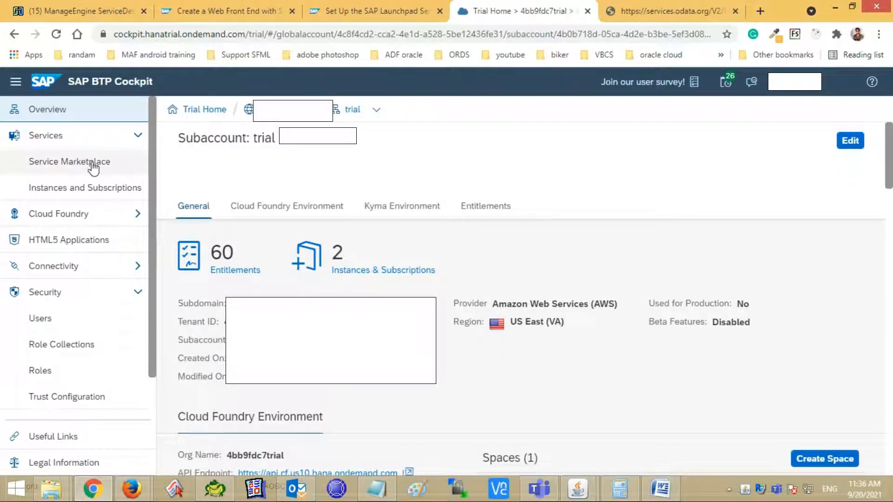
Filter the Service Marketplace with 'lau' and show the actions for Launchpad Service's standard plan.
click(69, 162)
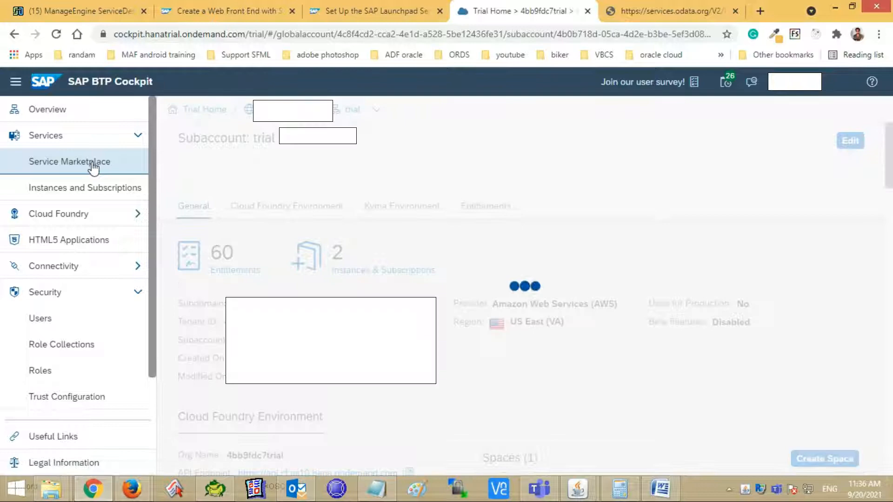
click(69, 161)
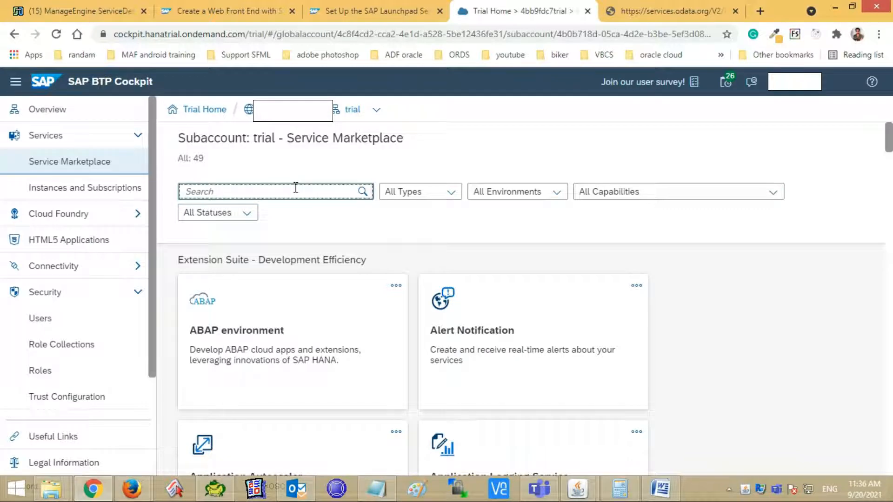
text(la)
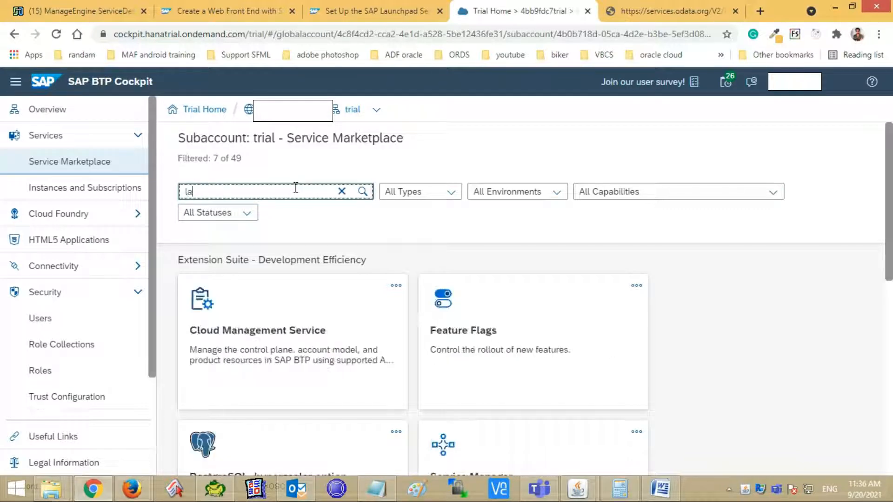
text(u)
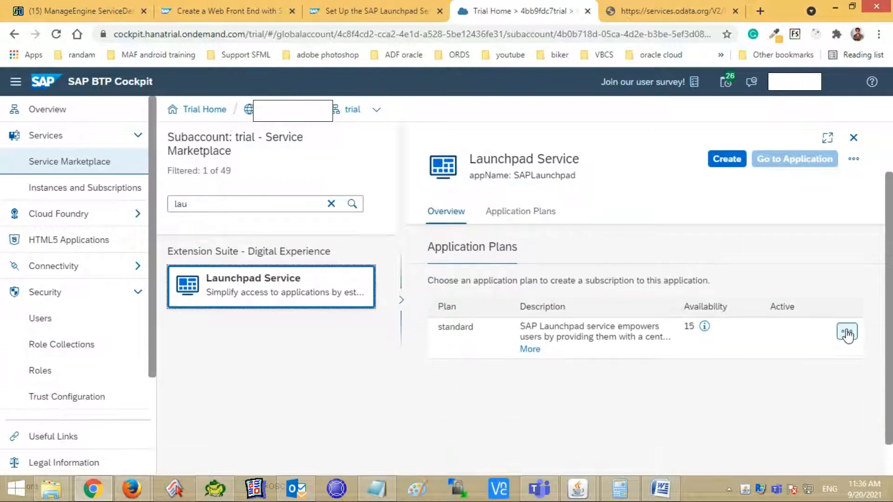
click(846, 332)
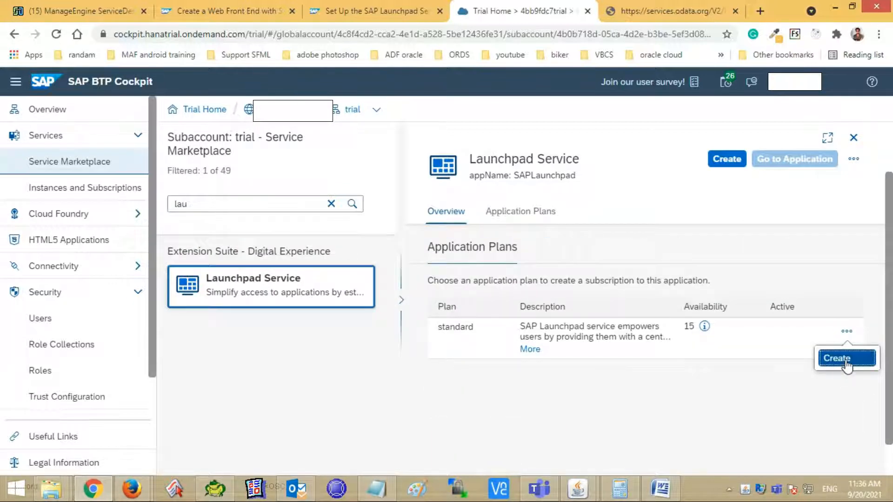
Create a Launchpad Service subscription on the standard plan and confirm the New Instance or Subscription dialog.
click(845, 358)
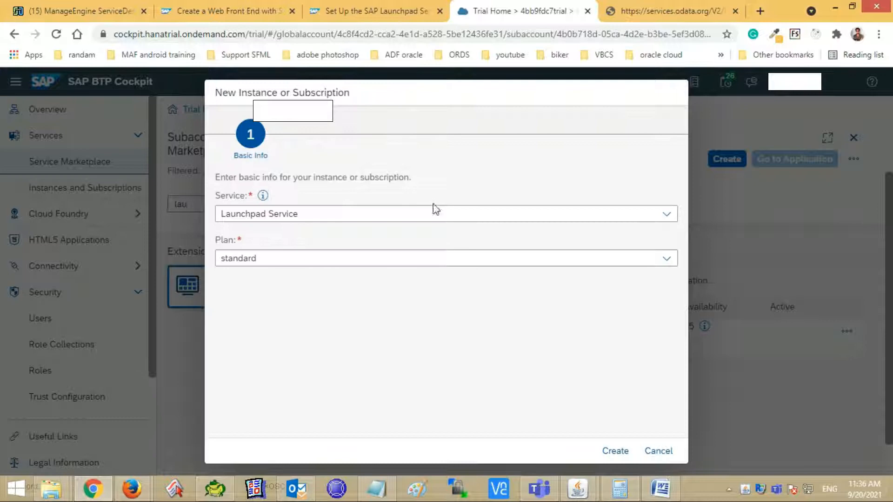
click(615, 450)
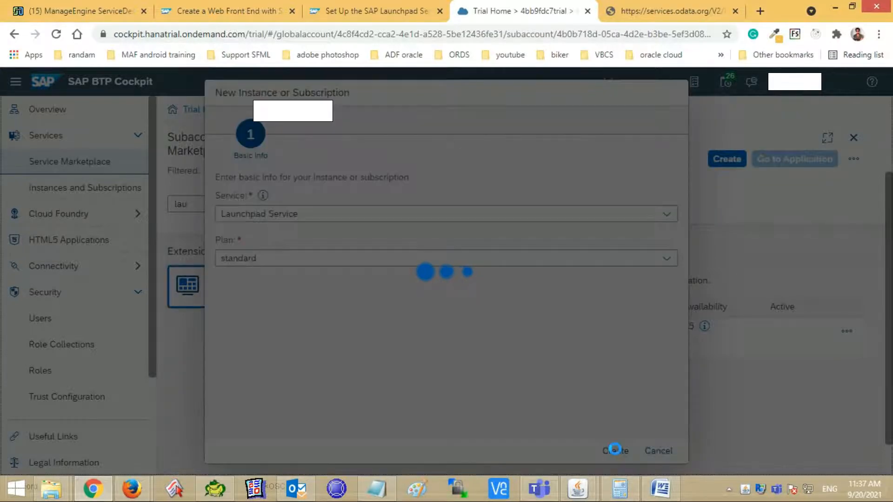
click(614, 450)
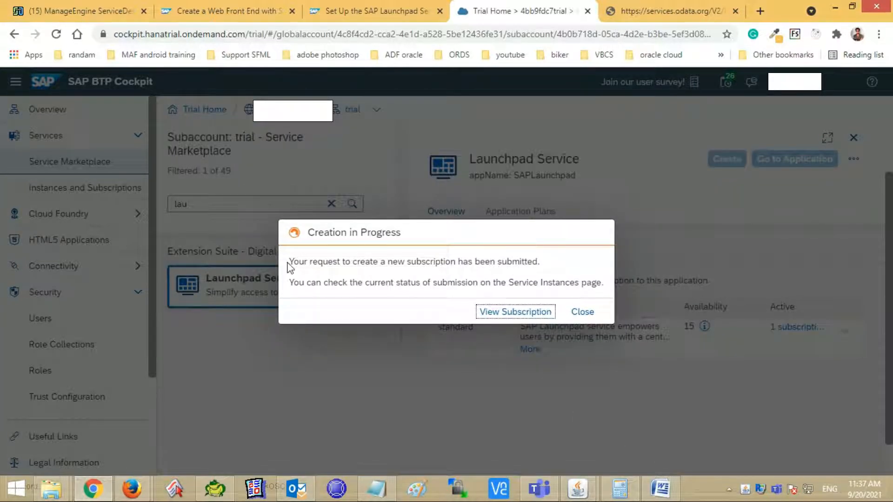
mouse_move(486, 270)
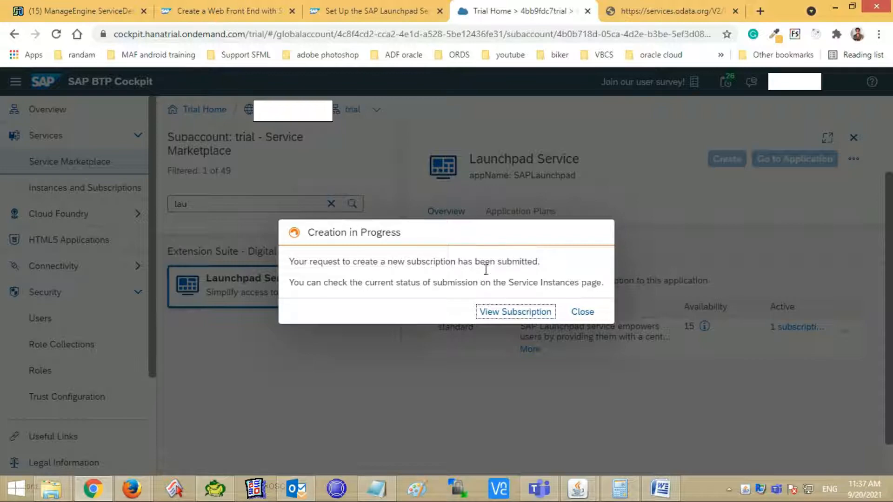
mouse_move(514, 312)
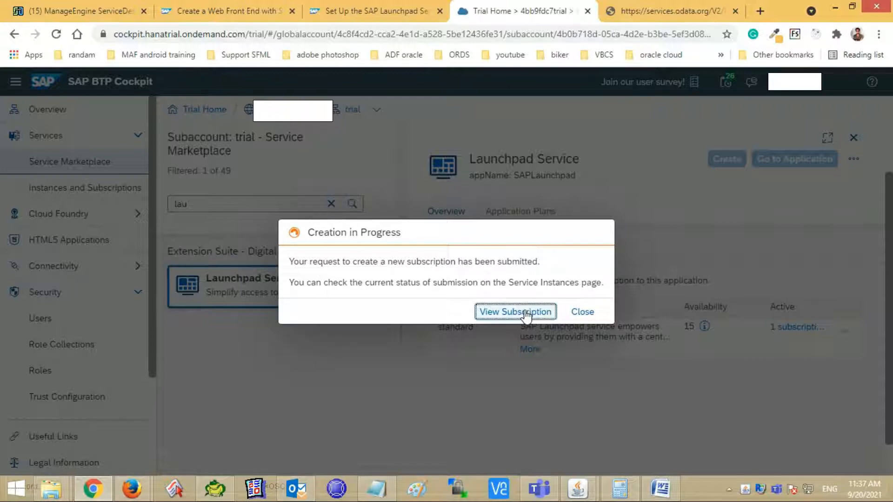
View Instances and Subscriptions to check the Launchpad Service subscription reaches Subscribed status.
click(514, 311)
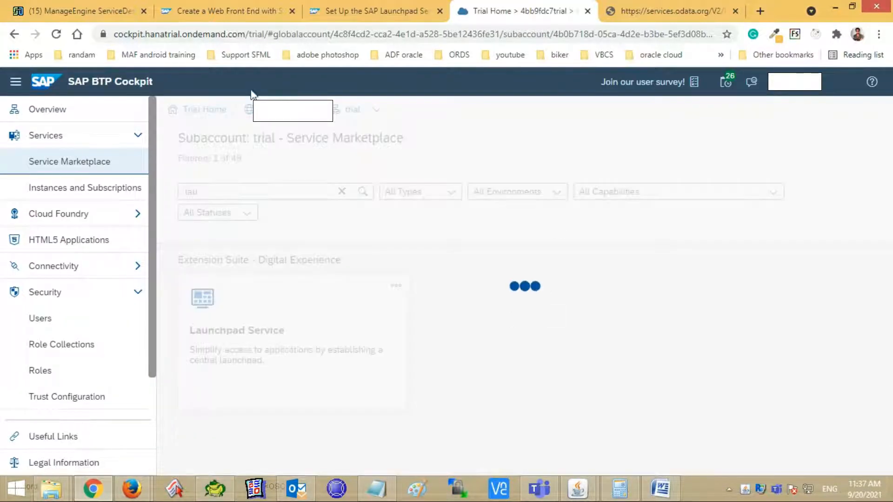
click(85, 187)
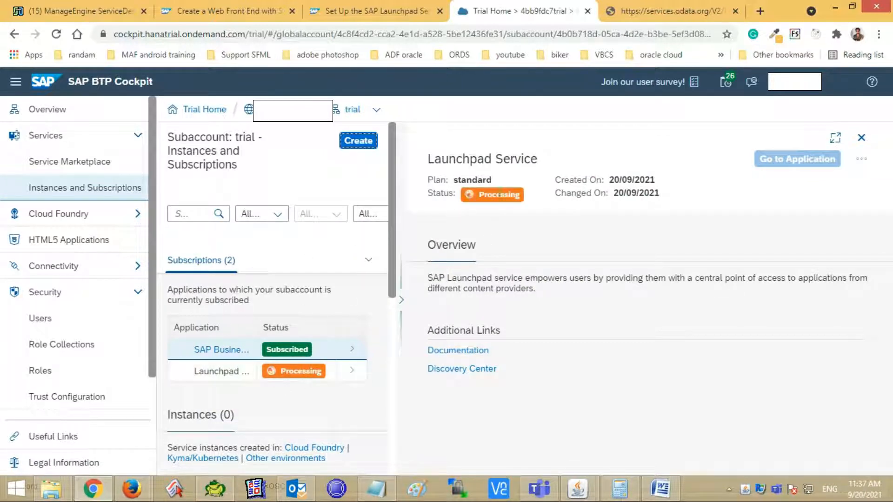
mouse_move(486, 246)
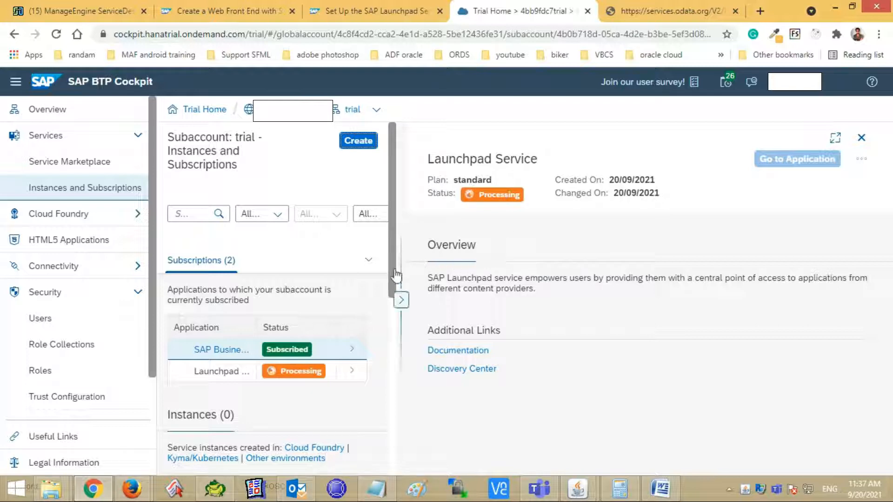
mouse_move(403, 252)
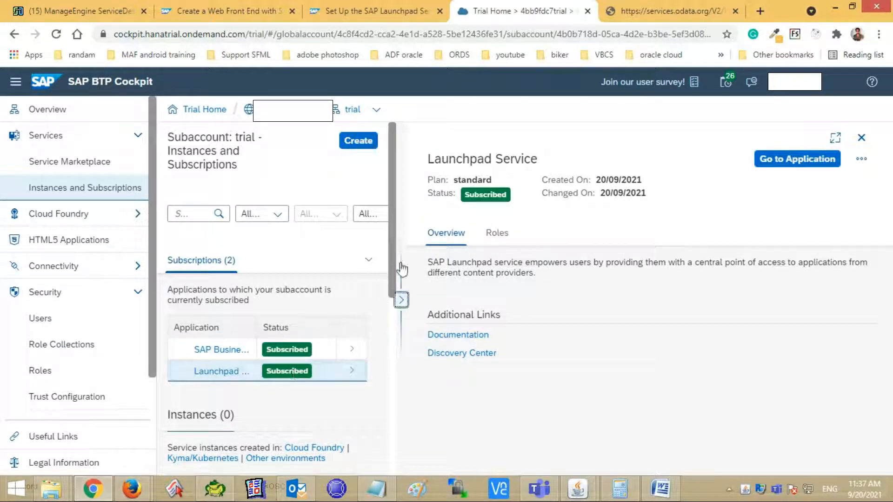
scroll(down, 3)
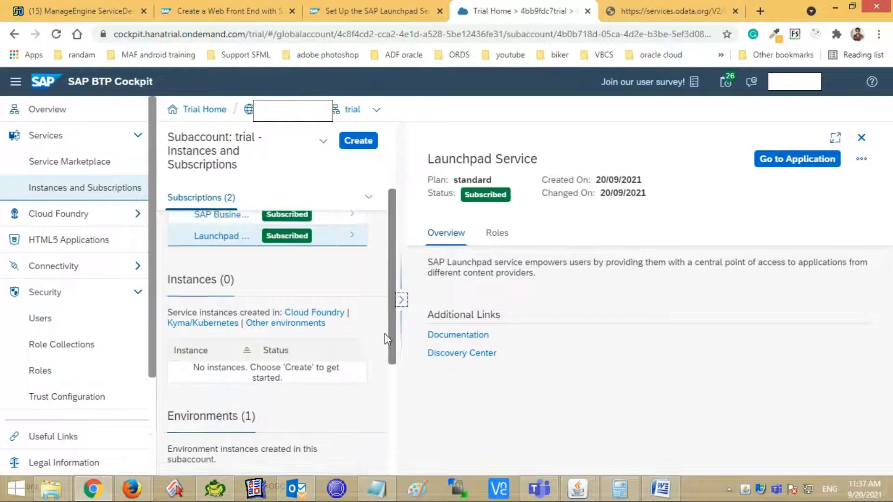
scroll(down, 3)
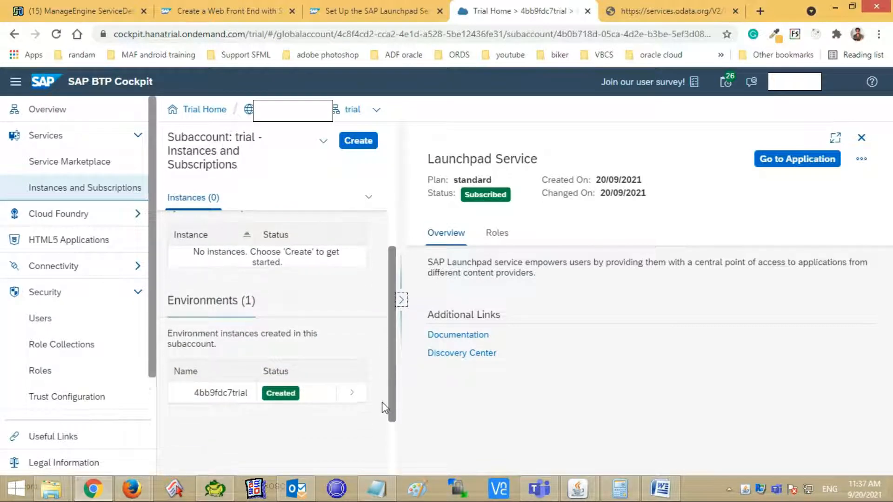
scroll(up, 3)
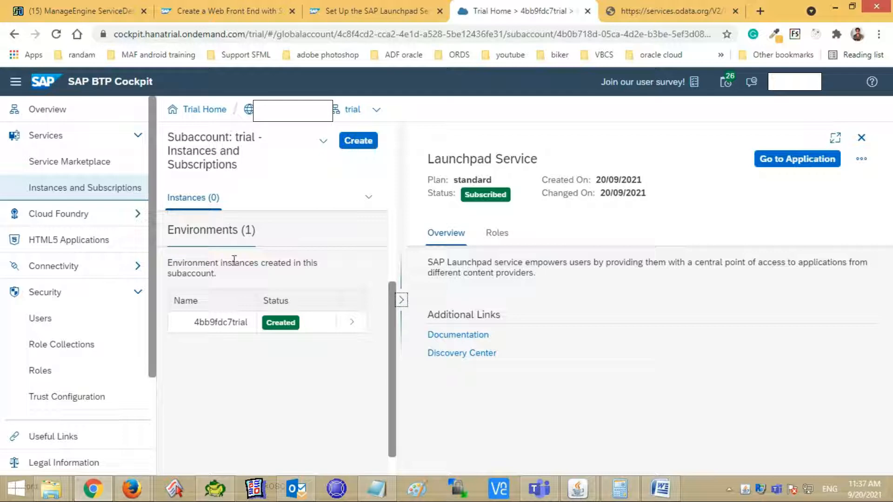
mouse_move(51, 301)
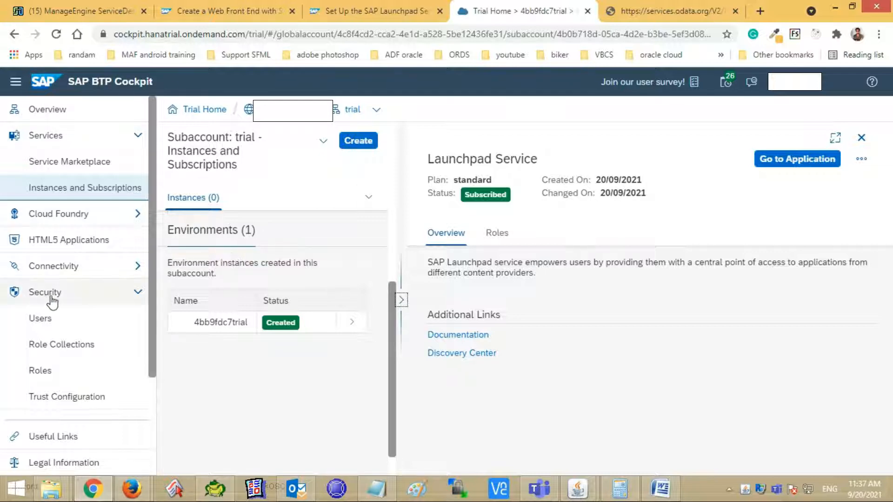
mouse_move(52, 397)
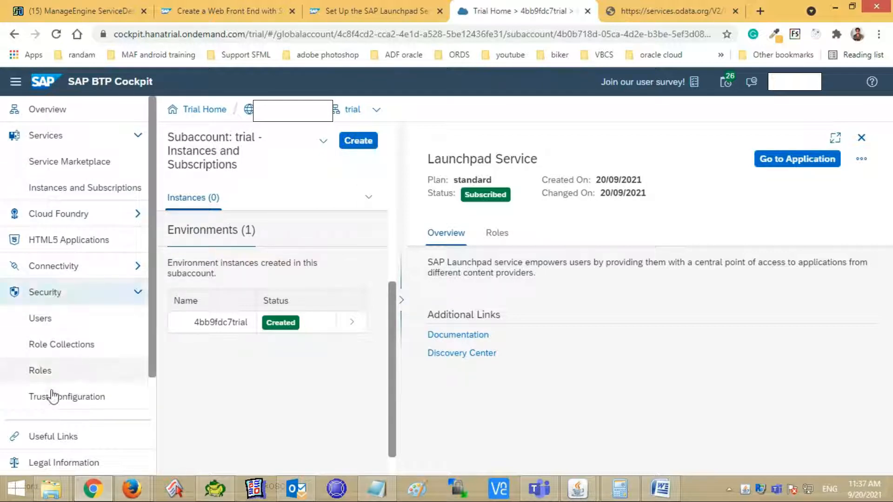
mouse_move(67, 397)
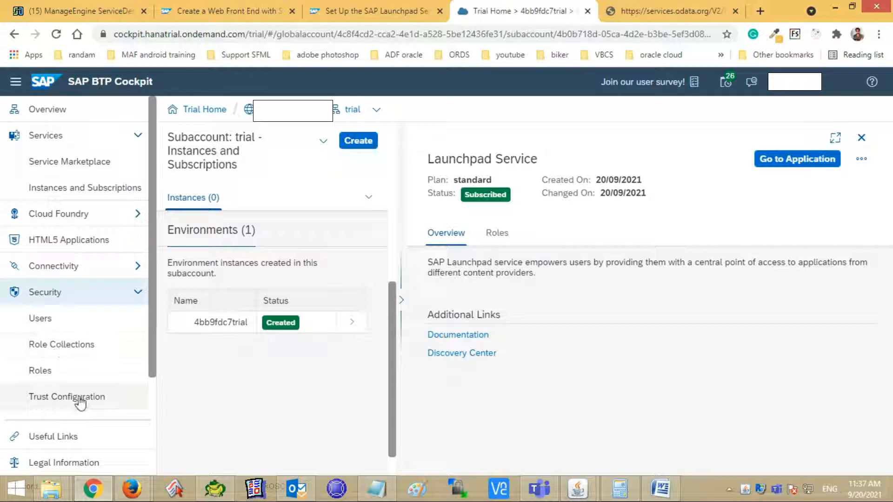
Show the Trust Configuration page under Security, listing the default identity provider.
click(67, 397)
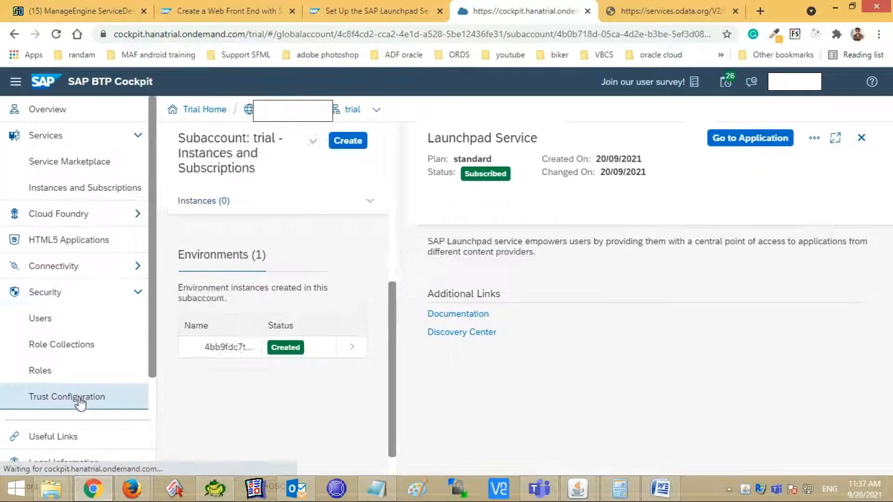
click(862, 137)
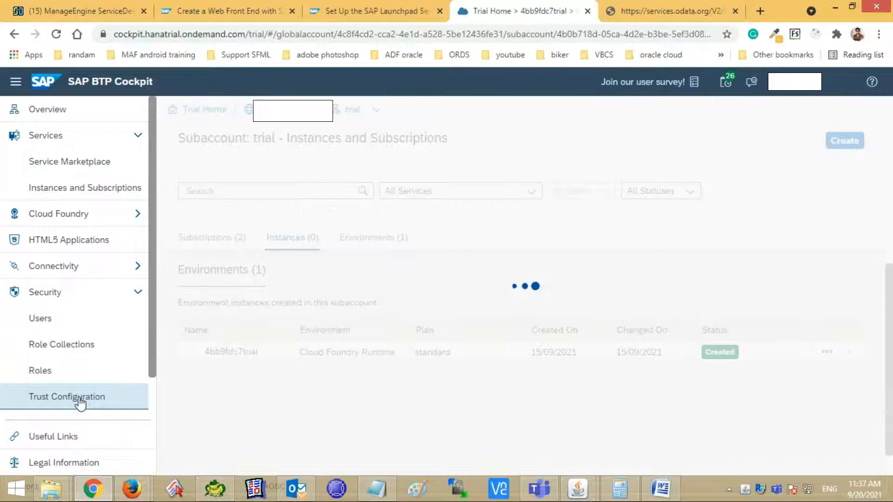
click(67, 397)
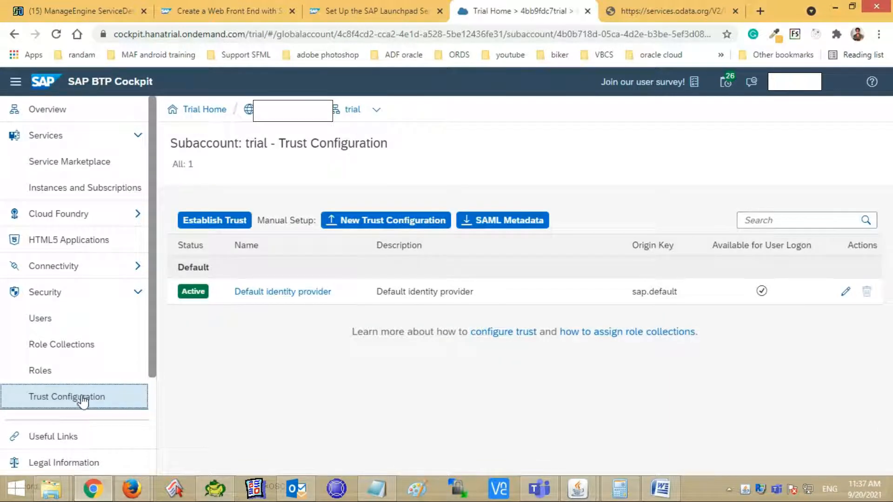
mouse_move(291, 291)
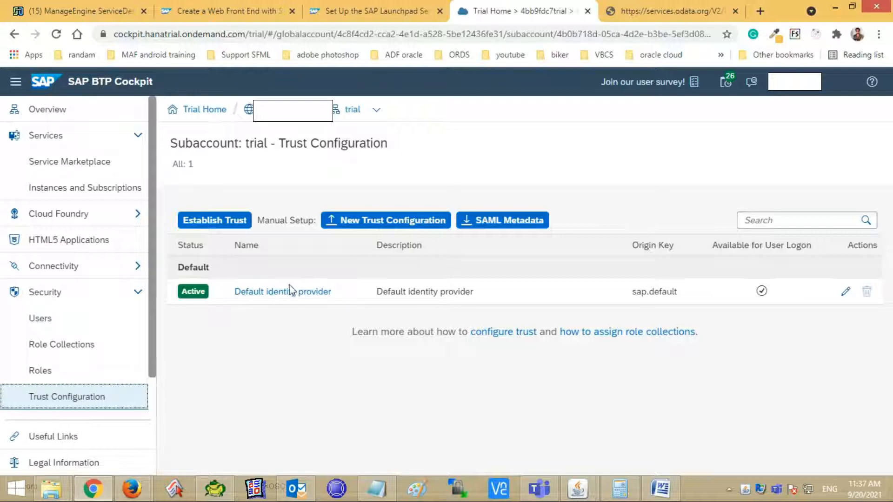
mouse_move(283, 291)
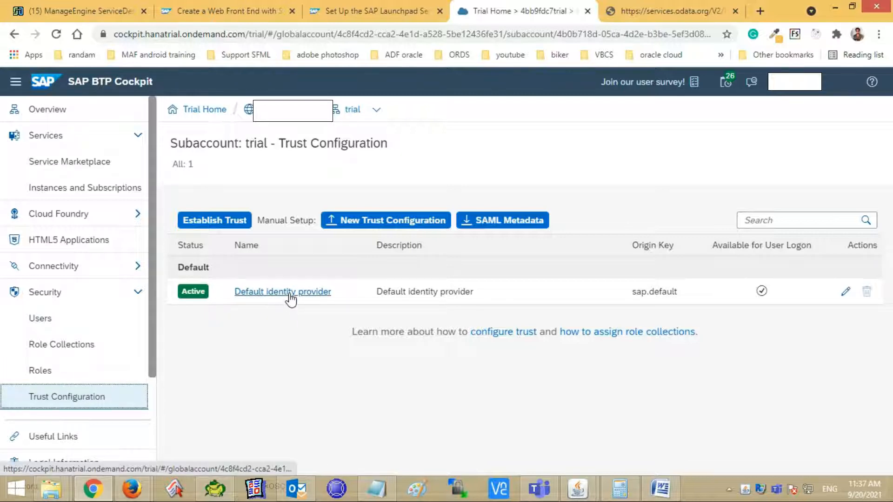
Look up the user's role collection assignments under Default identity provider, listing Subaccount Administrator.
click(283, 292)
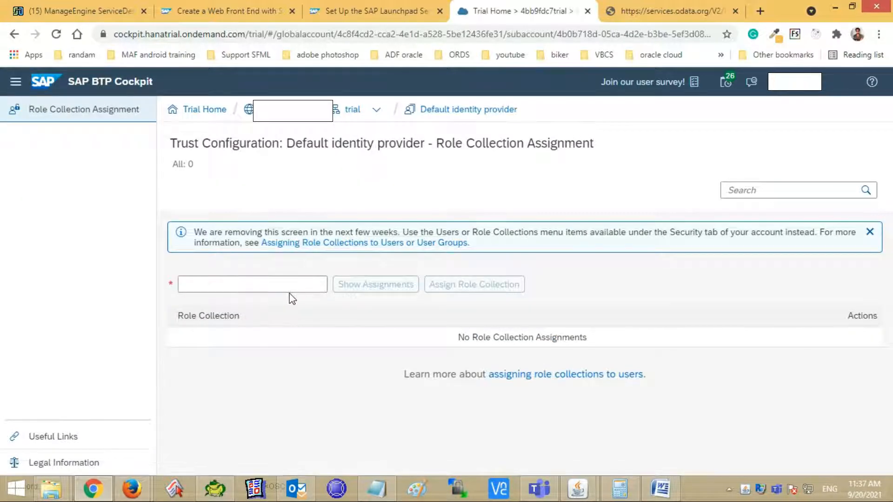
click(253, 284)
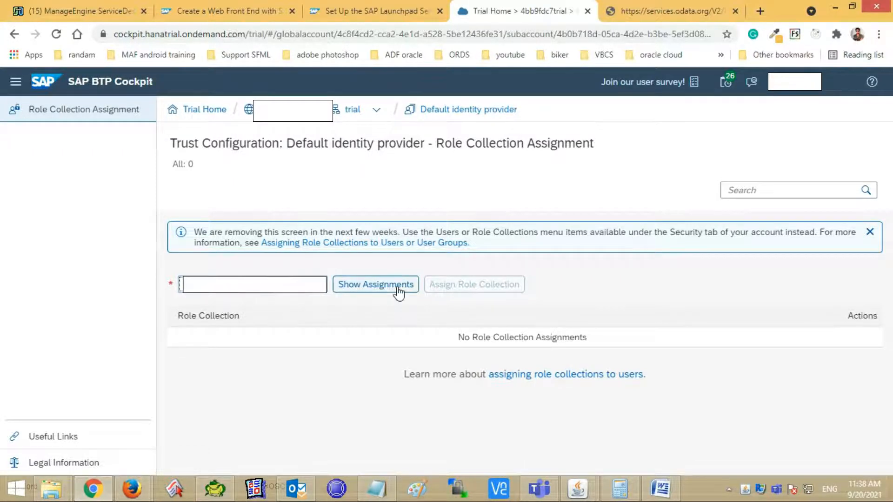
click(375, 285)
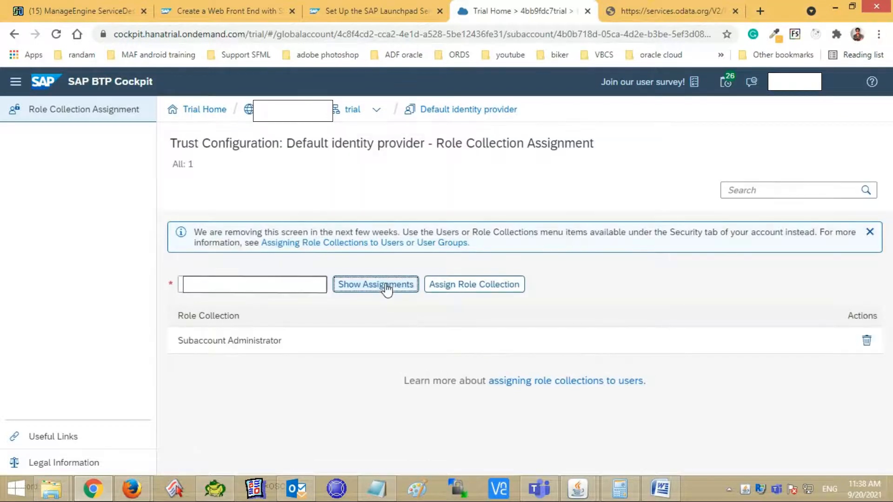
Assign the Launchpad_Admin role collection to the user, found by searching 'la'.
click(474, 285)
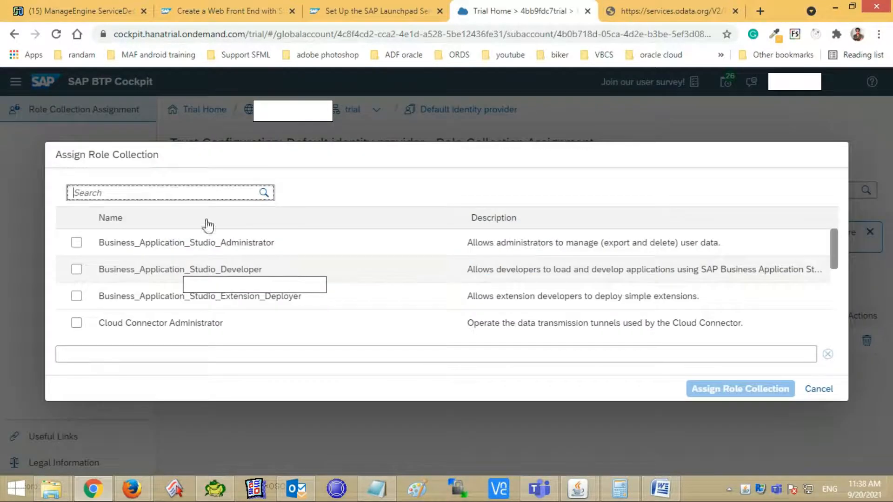
text(la)
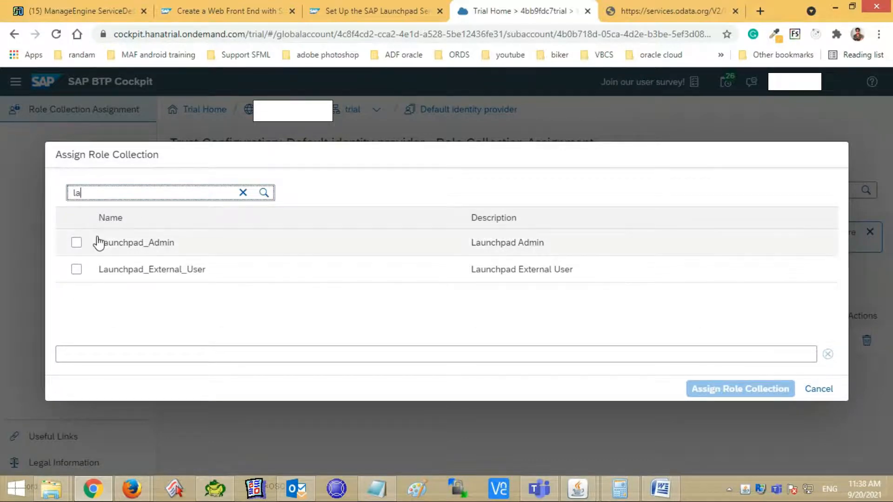
mouse_move(126, 248)
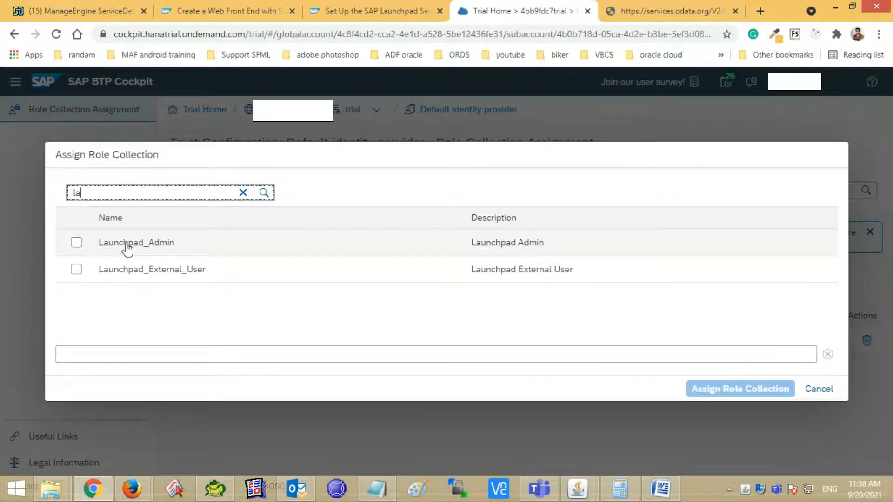
click(76, 241)
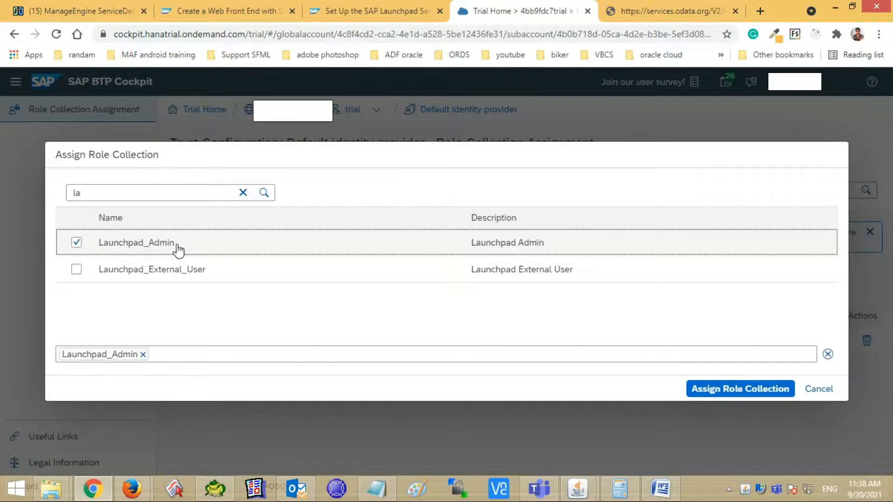
mouse_move(740, 389)
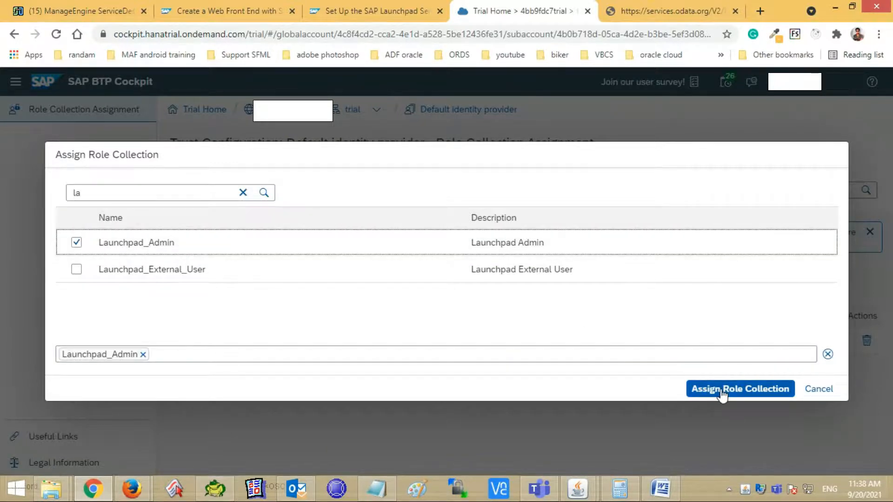
mouse_move(715, 397)
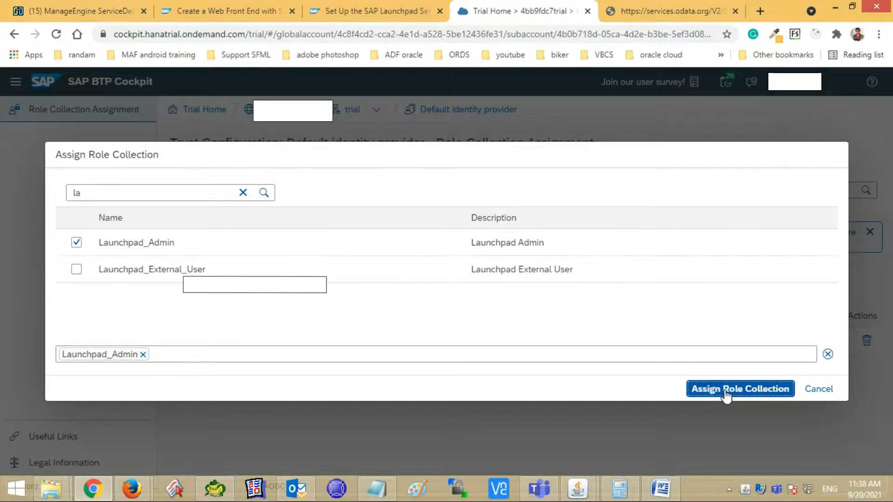
click(741, 389)
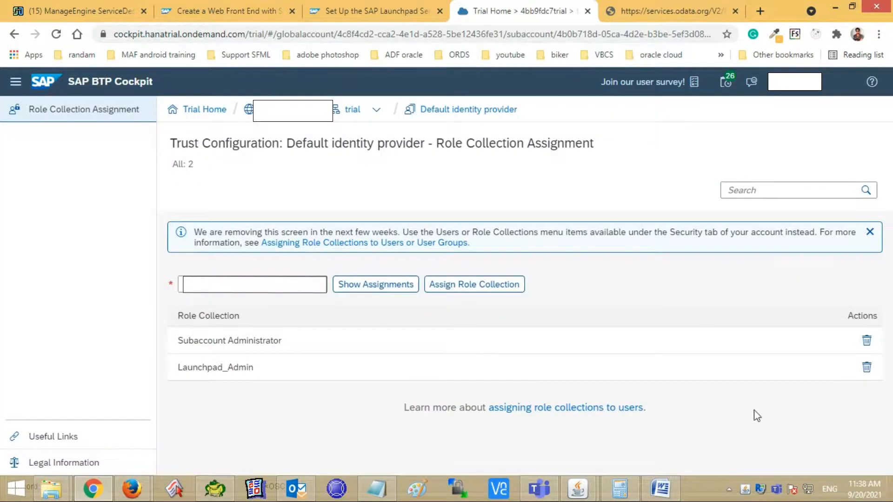
mouse_move(350, 373)
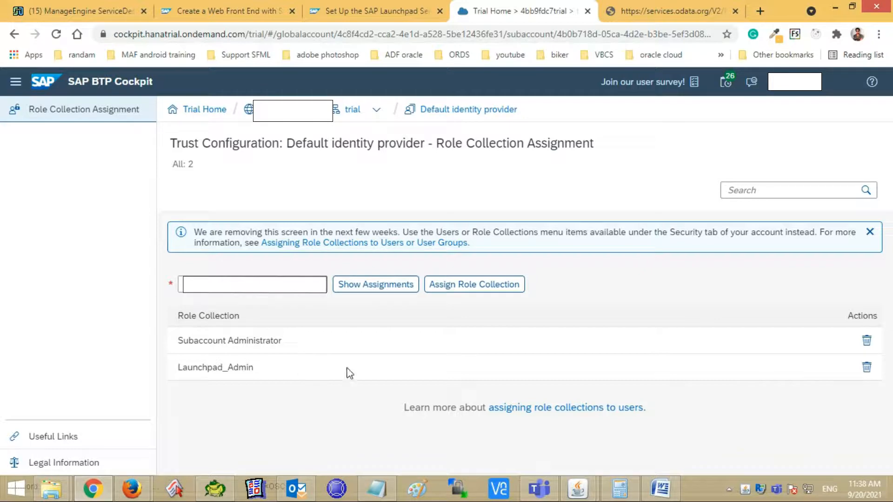
mouse_move(668, 396)
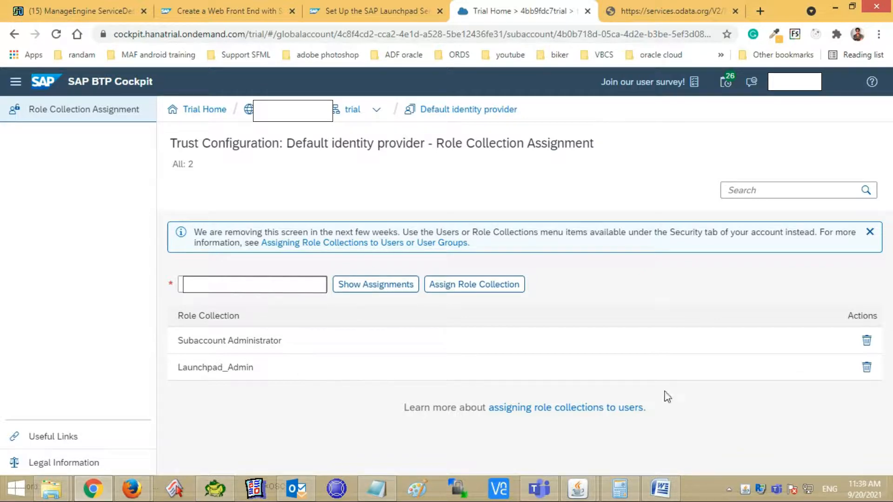
mouse_move(352, 110)
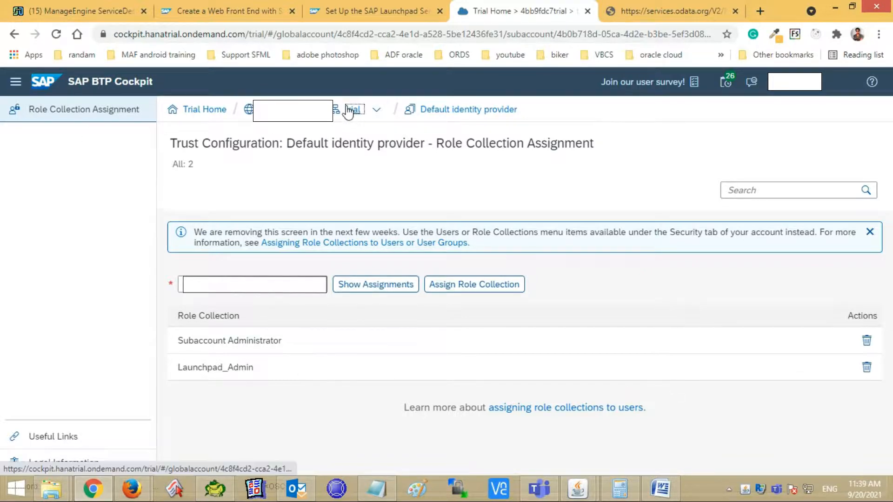
Return to the trial subaccount's Instances and Subscriptions and launch the Launchpad Service application via Go to Application.
click(473, 284)
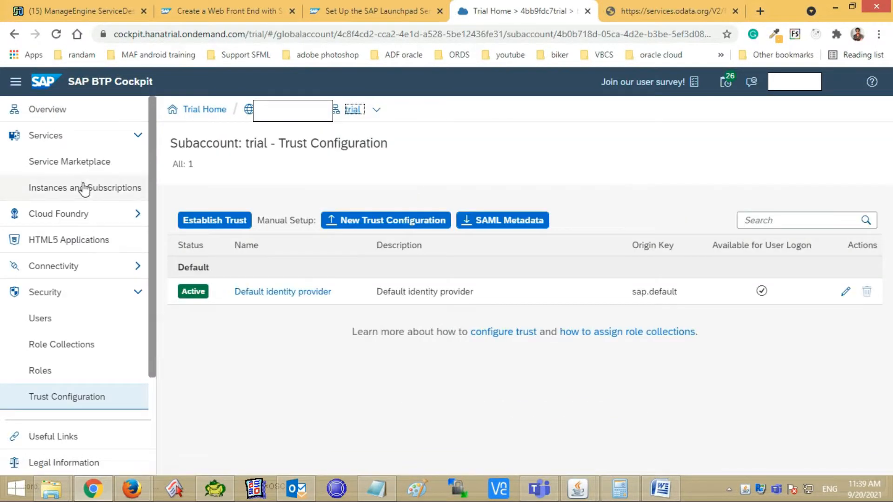
click(85, 187)
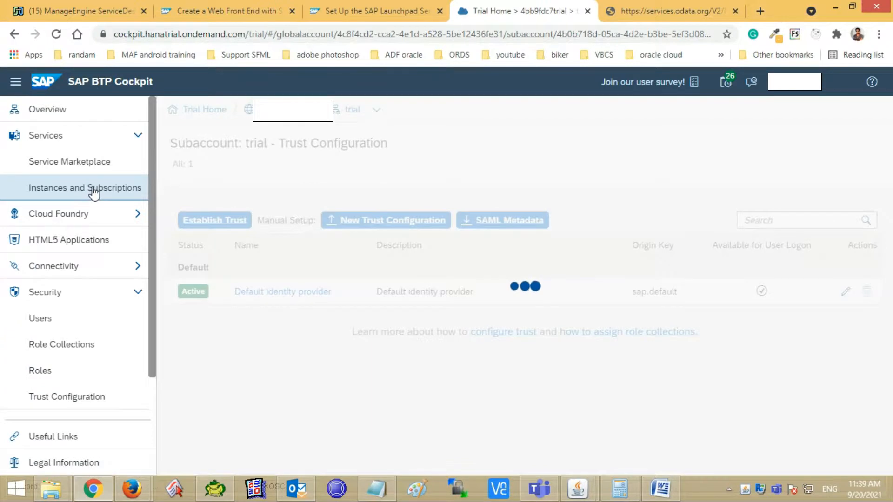
click(84, 187)
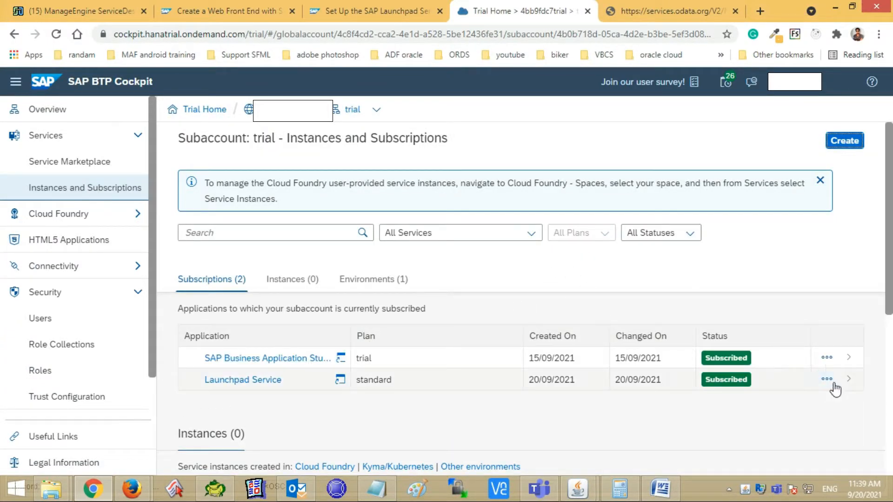
click(827, 379)
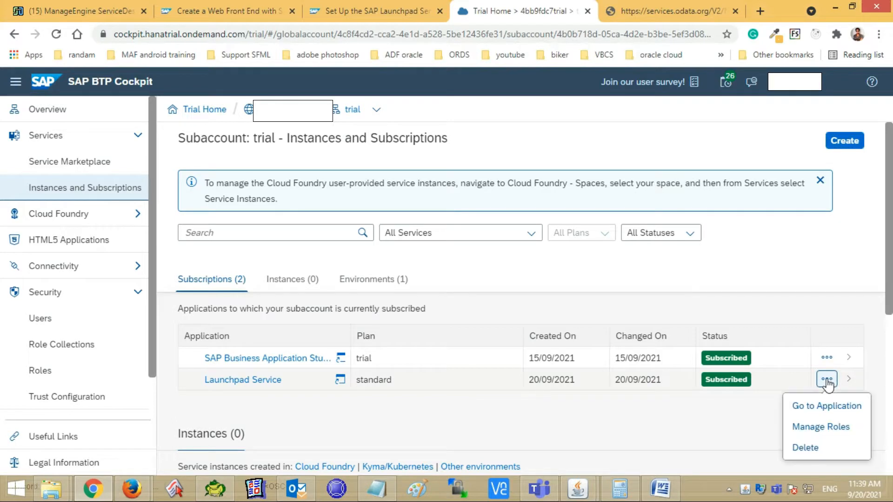
click(826, 405)
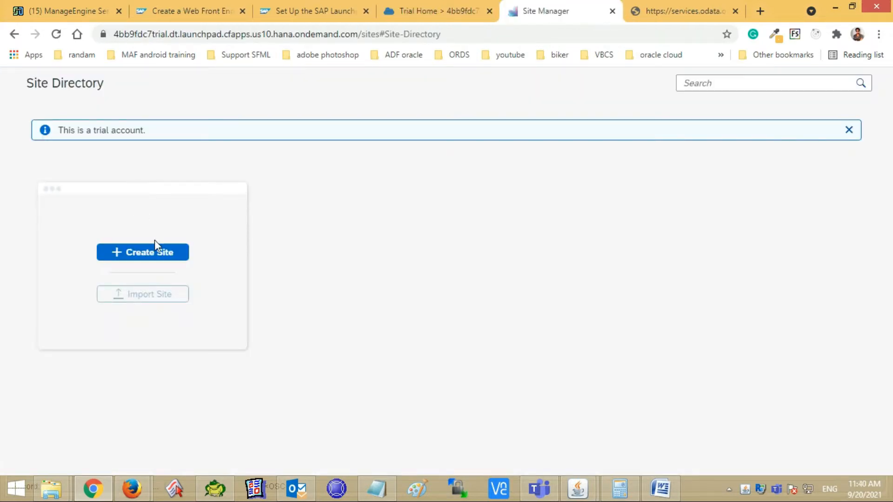